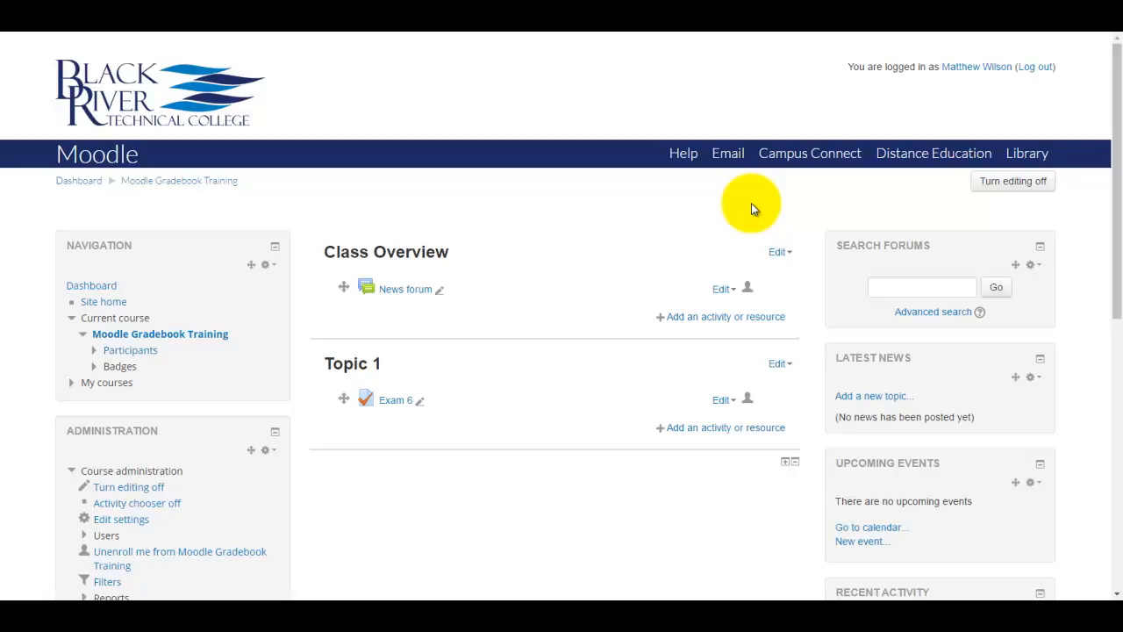
{"action": "mouse_move", "coordinate": [507, 294]}
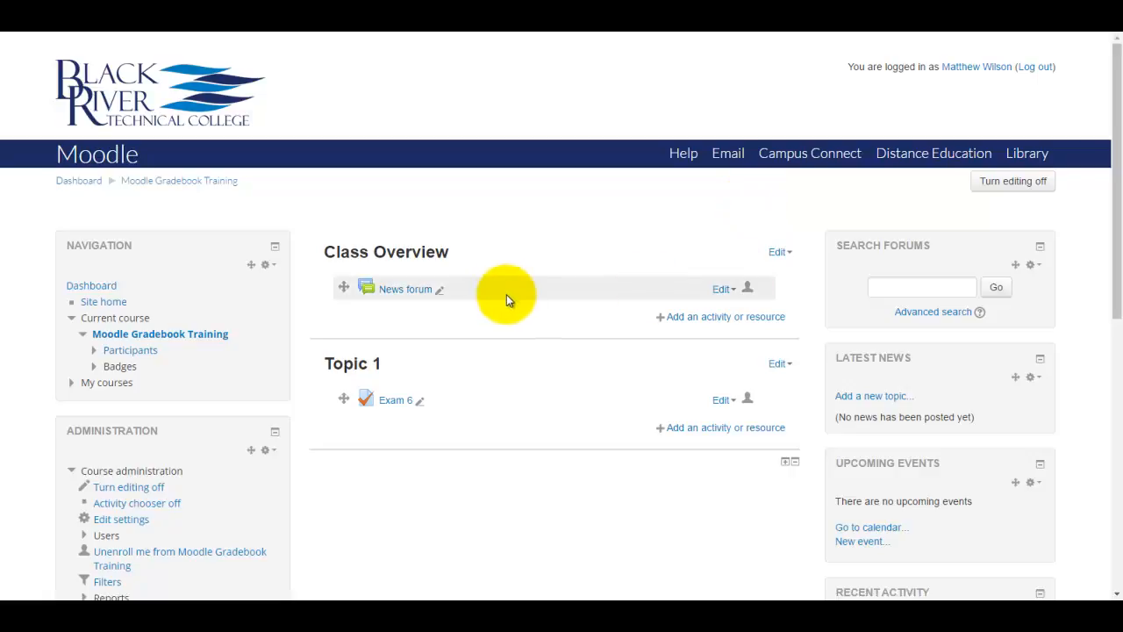
Open the Exam 6 quiz and review the students' attempts and grades
{"action": "scroll", "scroll_direction": "down", "scroll_amount": 3}
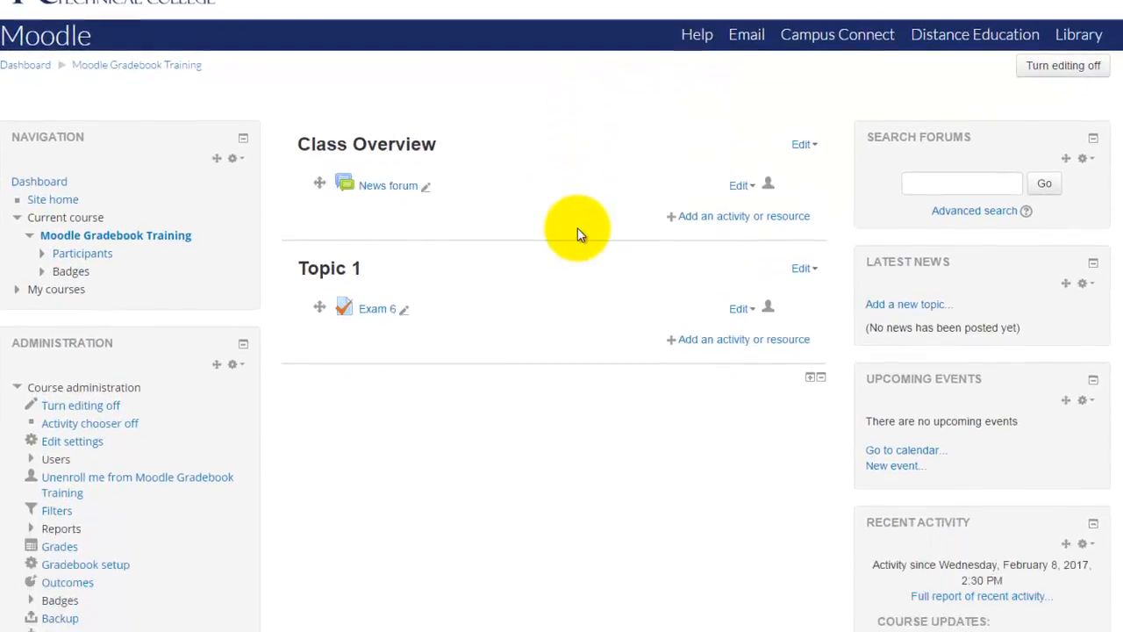
{"action": "scroll", "scroll_direction": "down", "scroll_amount": 3}
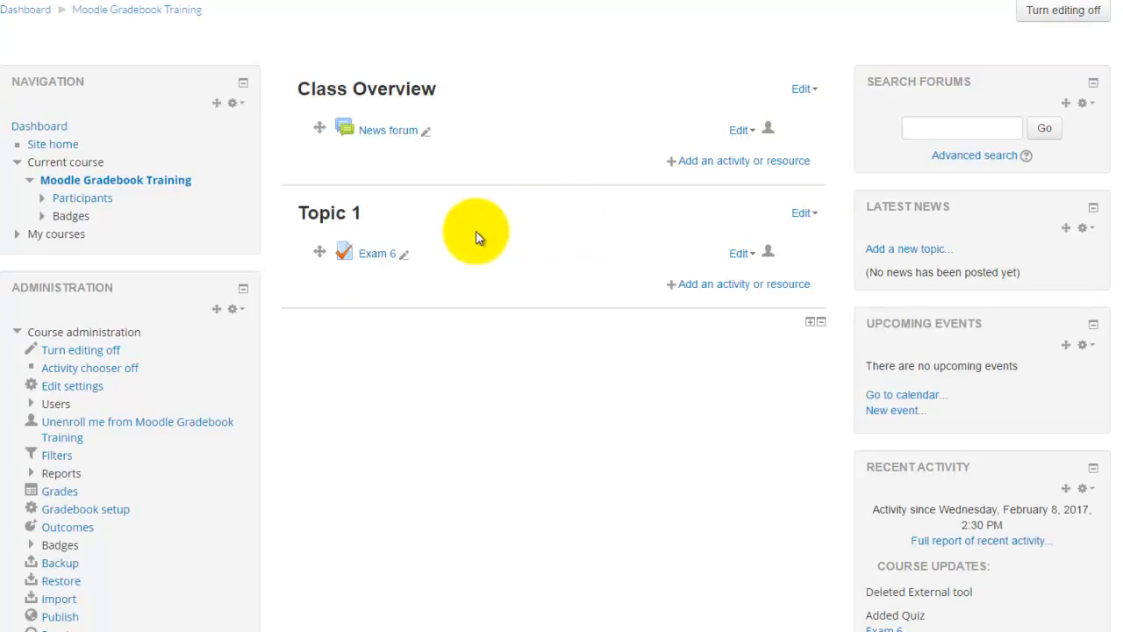
{"action": "mouse_move", "coordinate": [377, 237]}
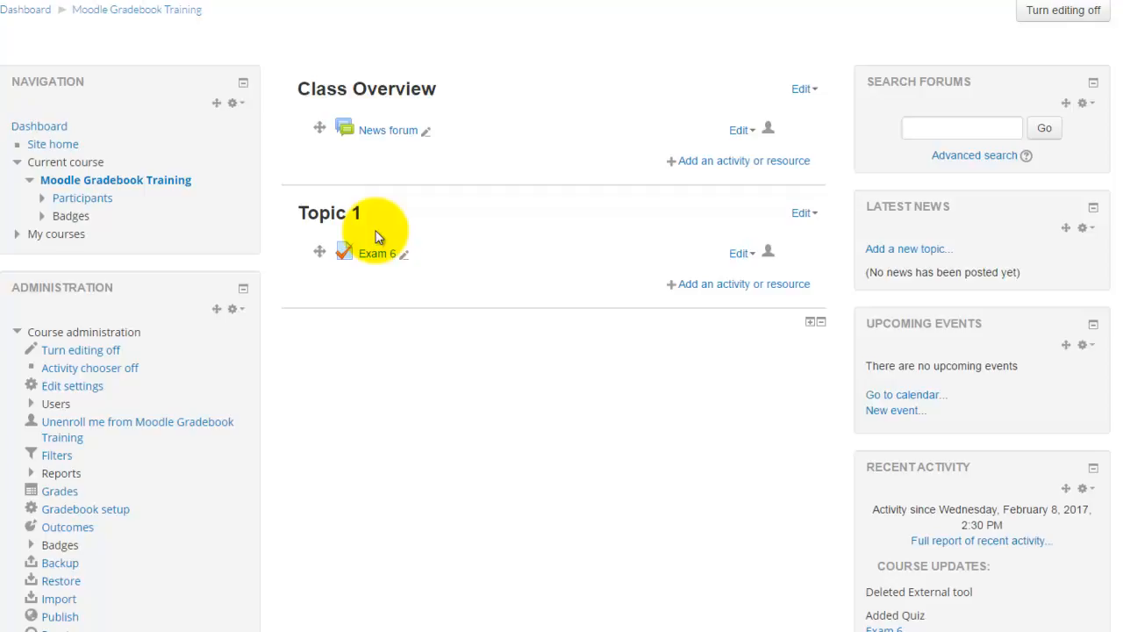
{"action": "mouse_move", "coordinate": [376, 254]}
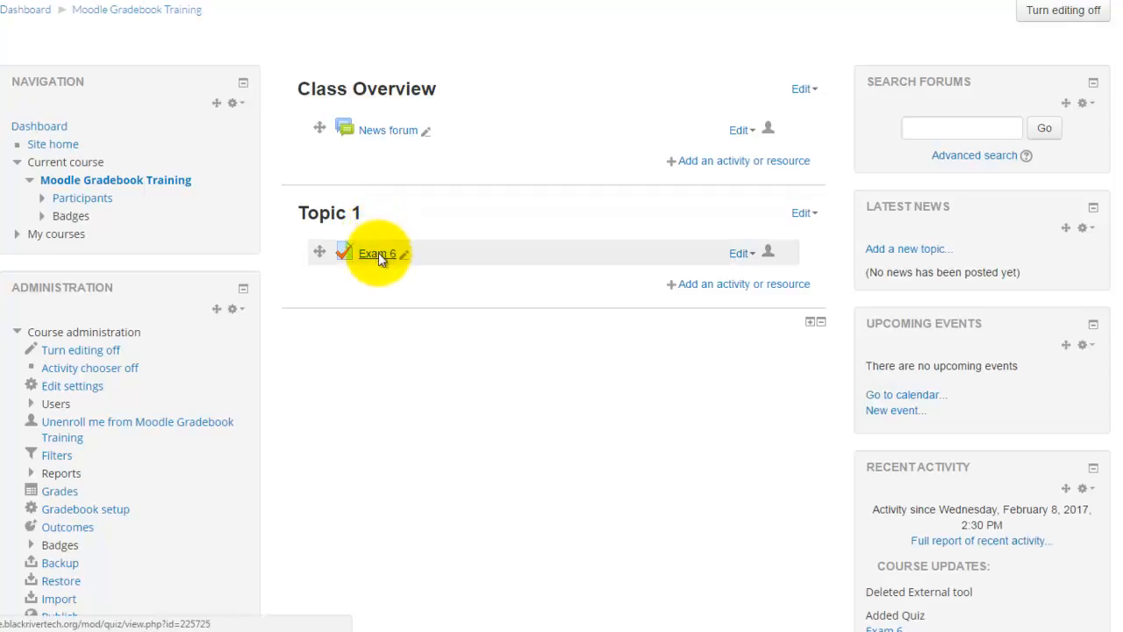
{"action": "left_click", "coordinate": [376, 254]}
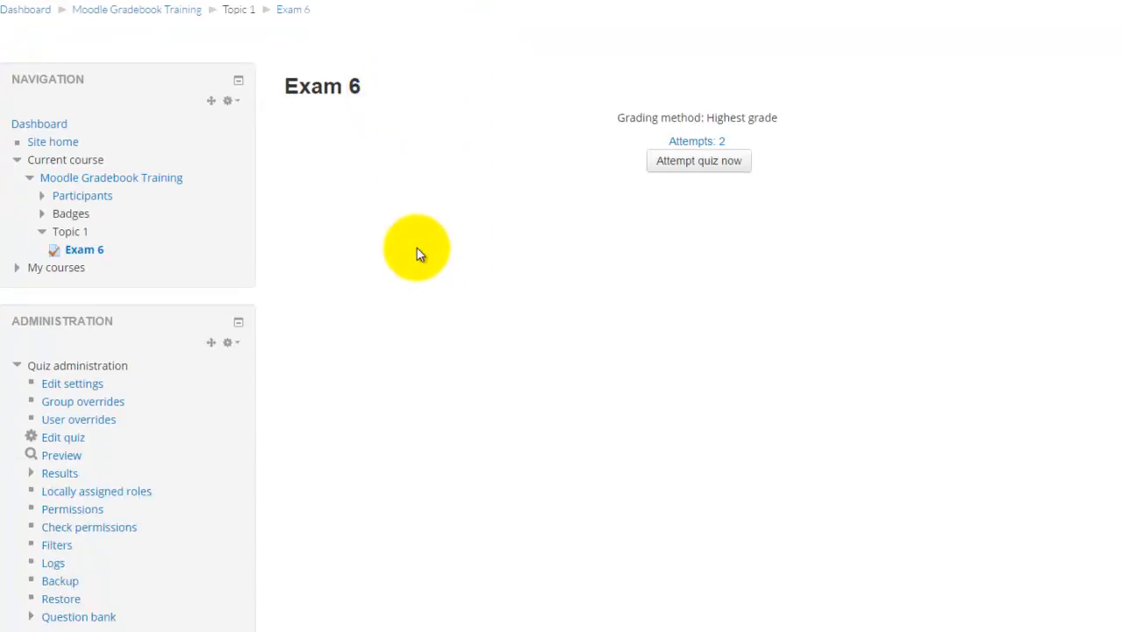
{"action": "left_click", "coordinate": [60, 473]}
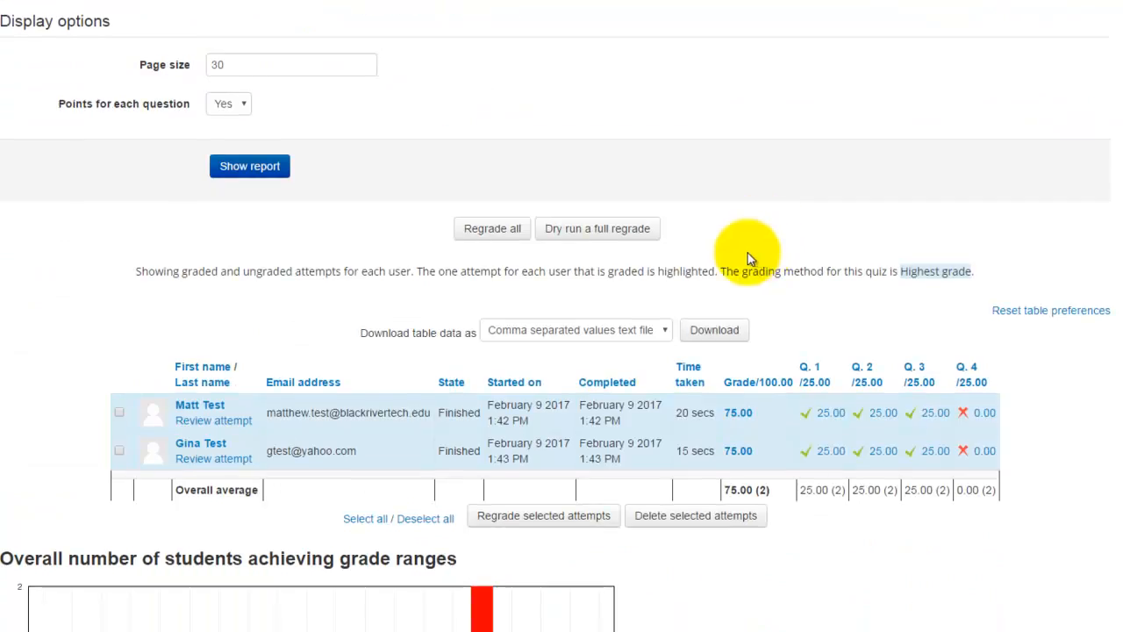
{"action": "mouse_move", "coordinate": [794, 423]}
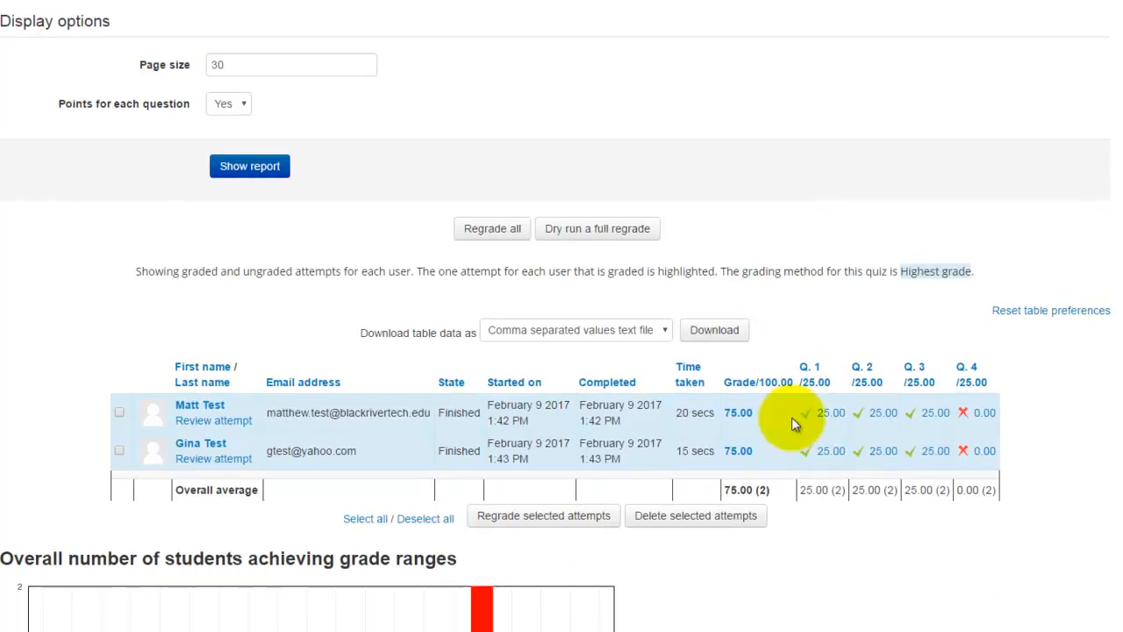
{"action": "mouse_move", "coordinate": [977, 419]}
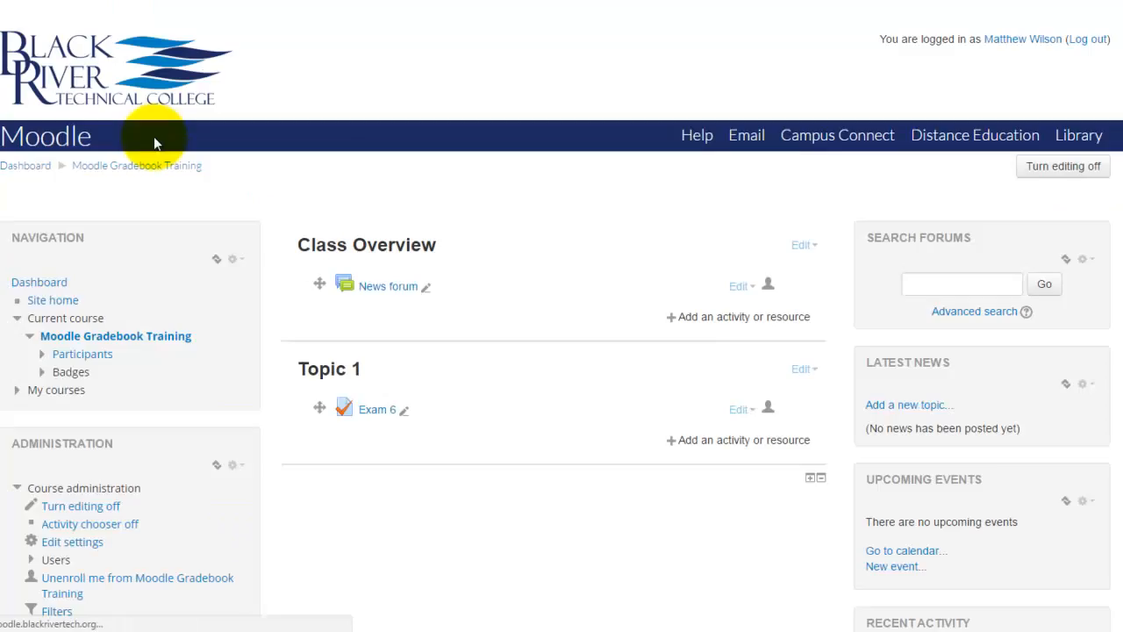
Go to Gradebook setup and open the Edit menu for Exam 6
{"action": "scroll", "scroll_direction": "down", "scroll_amount": 3}
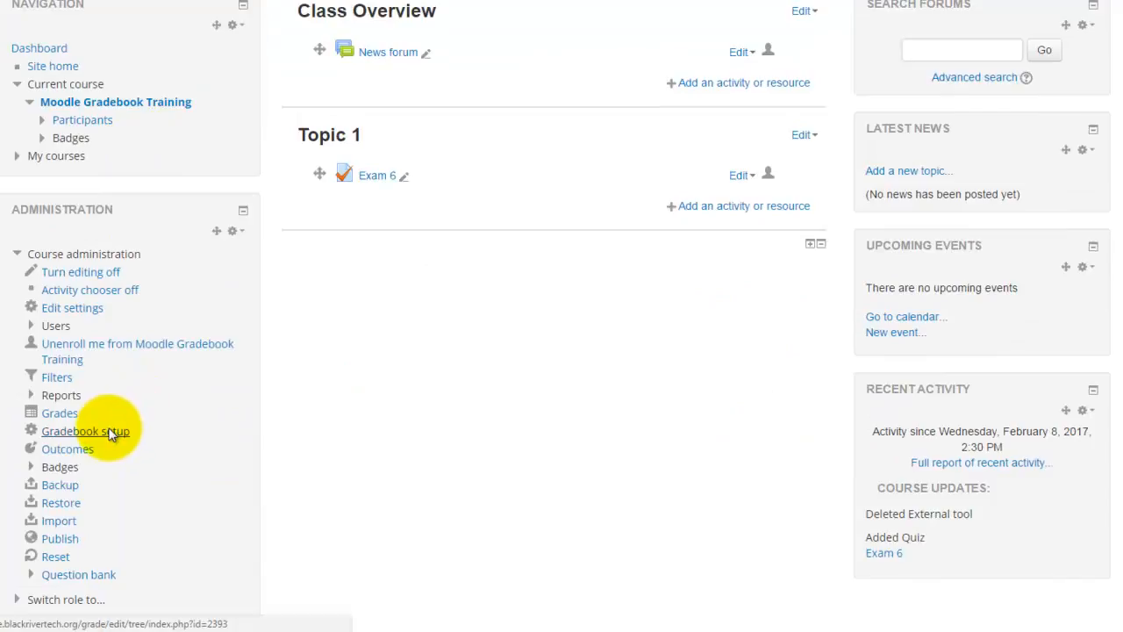
{"action": "left_click", "coordinate": [86, 431]}
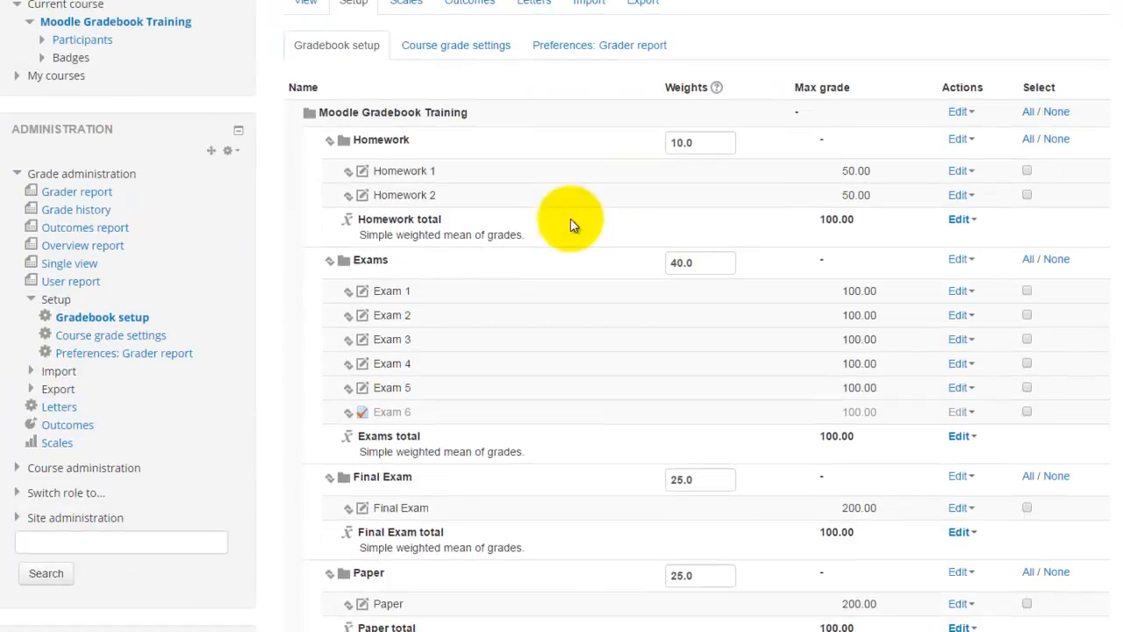
{"action": "mouse_move", "coordinate": [538, 407]}
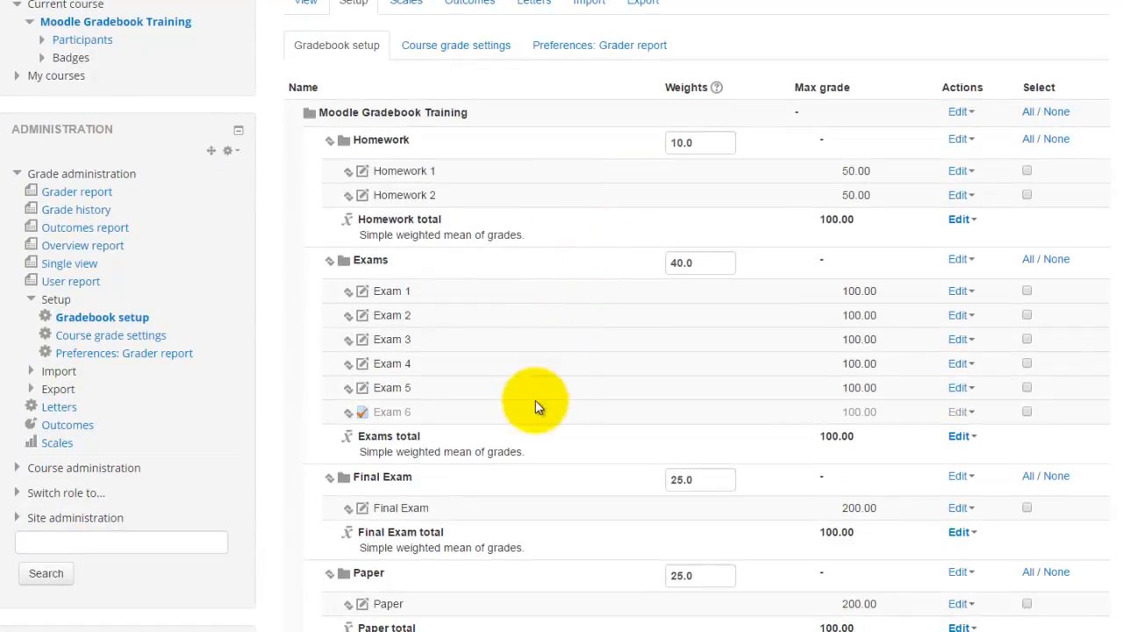
{"action": "mouse_move", "coordinate": [430, 412]}
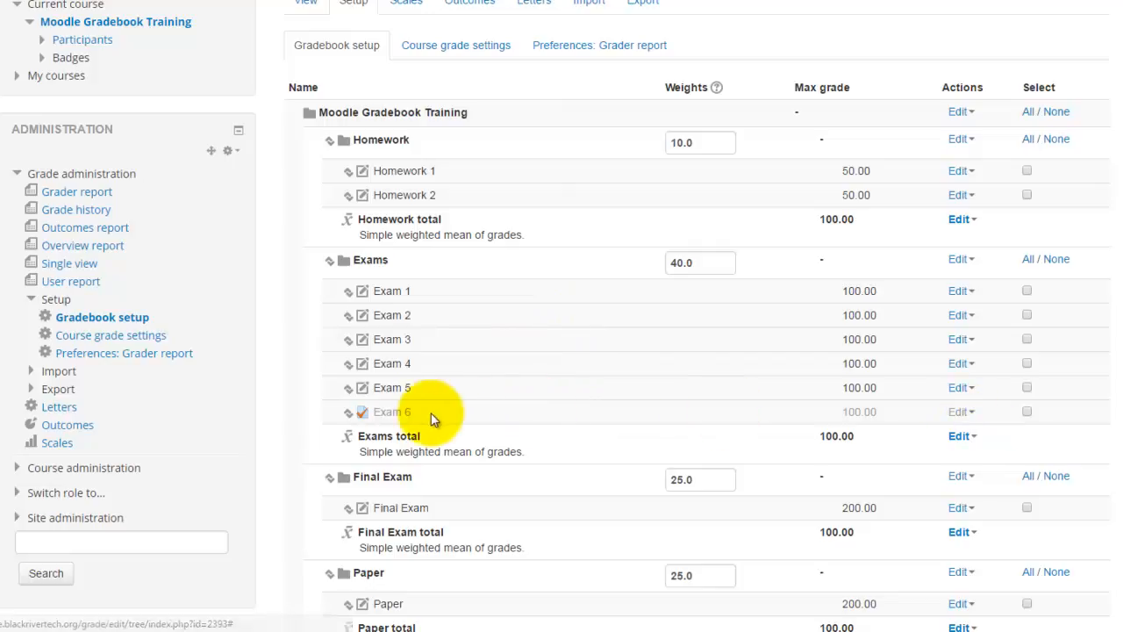
{"action": "left_click", "coordinate": [959, 412]}
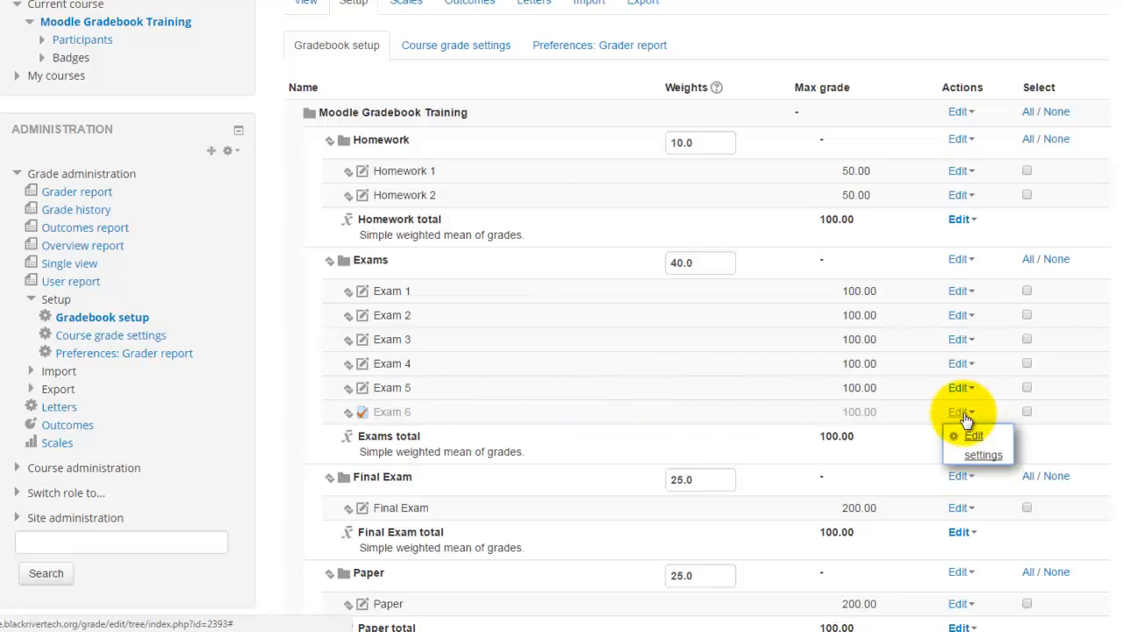
Enter an offset of 5 in Exam 6's grade item settings and save
{"action": "left_click", "coordinate": [983, 445]}
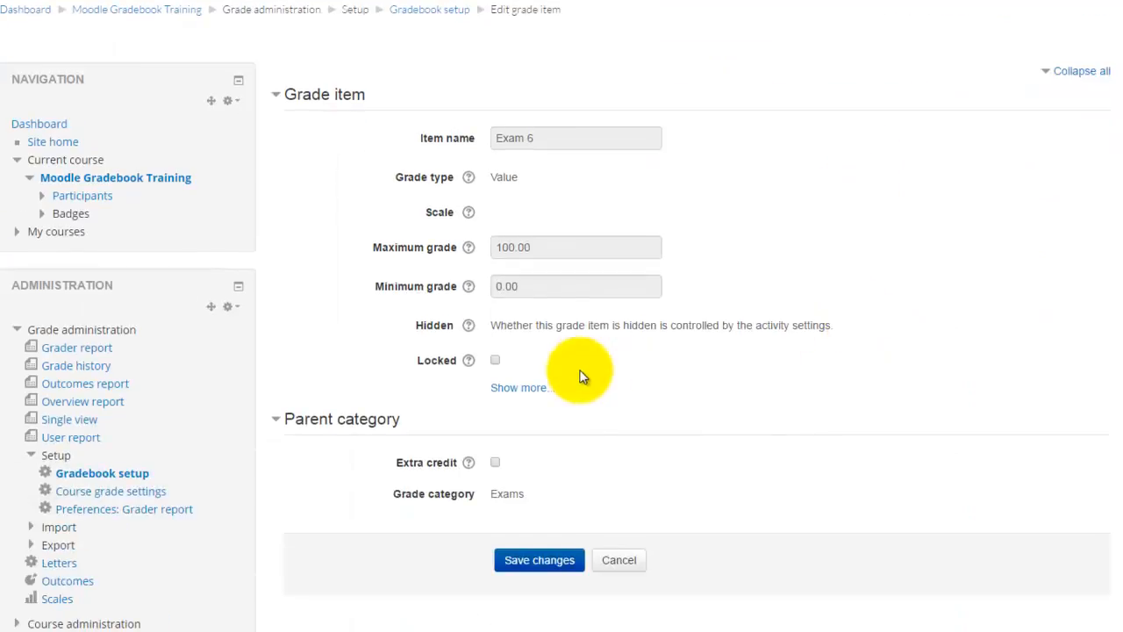
{"action": "mouse_move", "coordinate": [520, 387]}
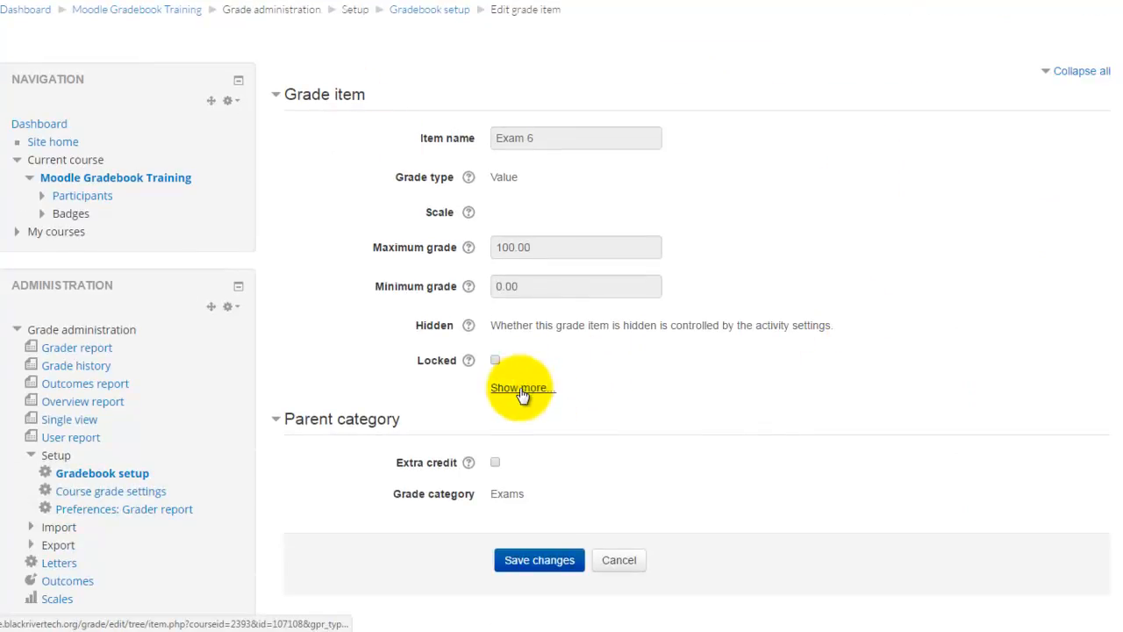
{"action": "left_click", "coordinate": [520, 388]}
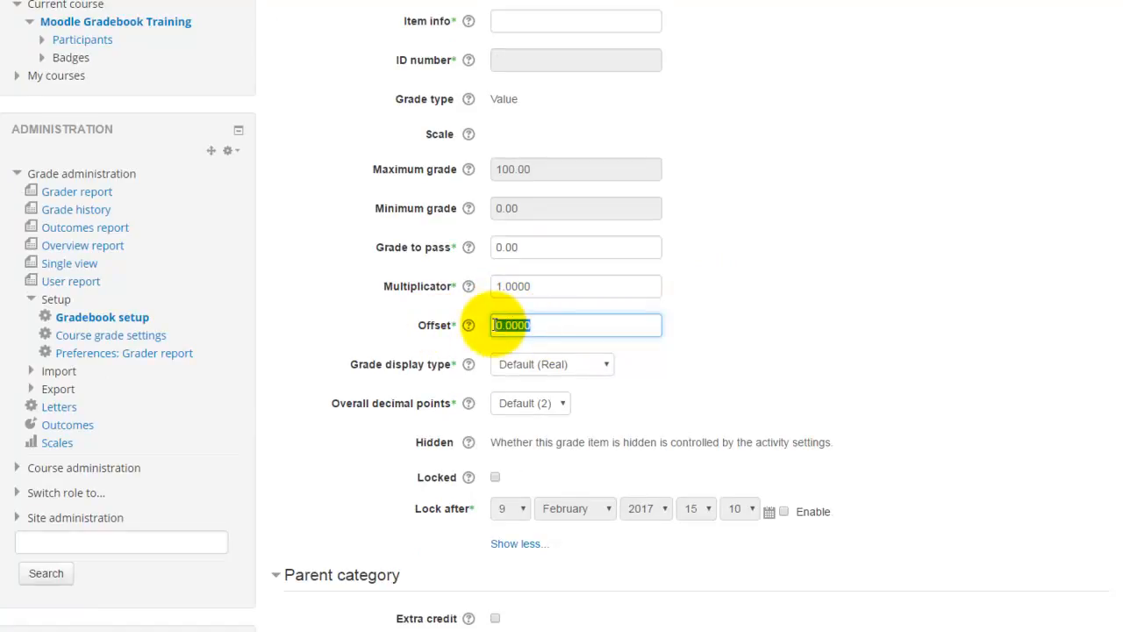
{"action": "type", "text": "5"}
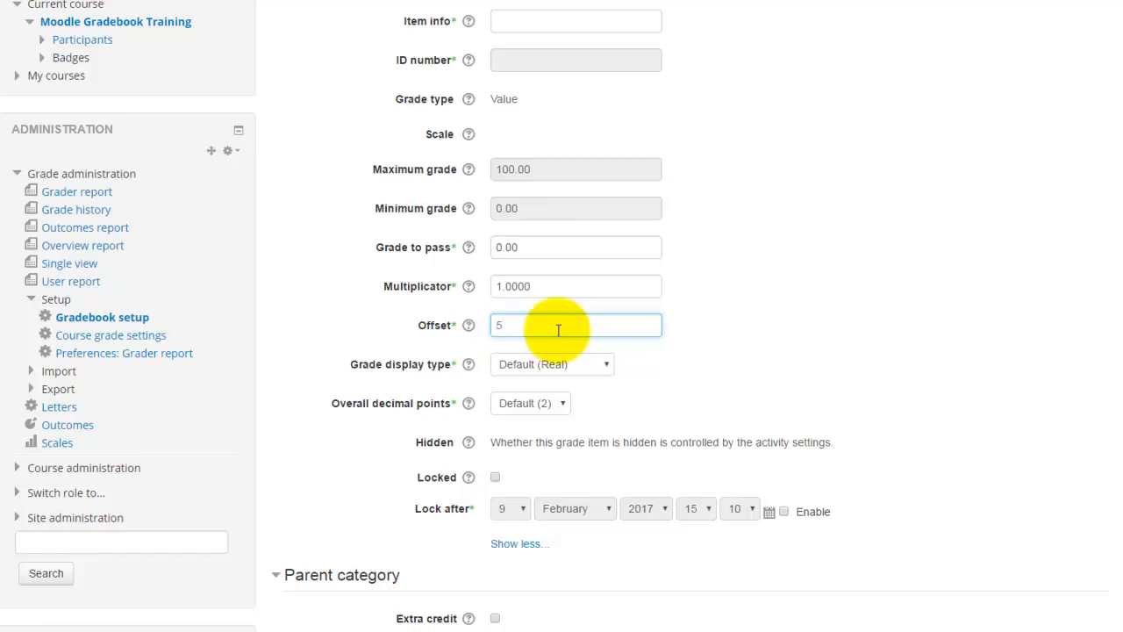
{"action": "scroll", "scroll_direction": "down", "scroll_amount": 3}
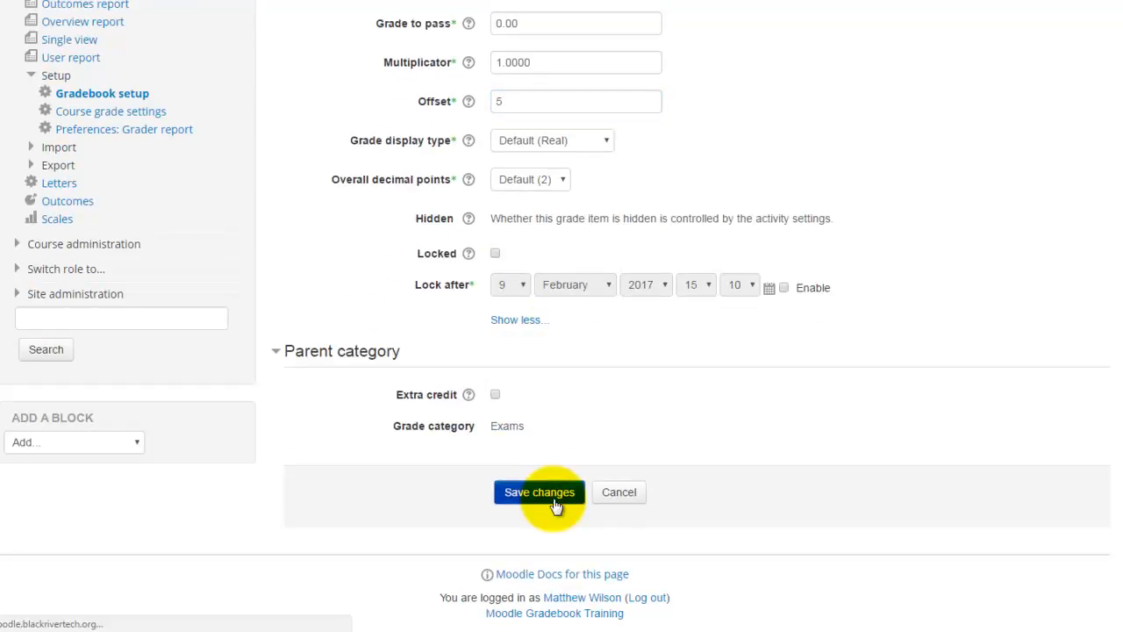
{"action": "left_click", "coordinate": [539, 492]}
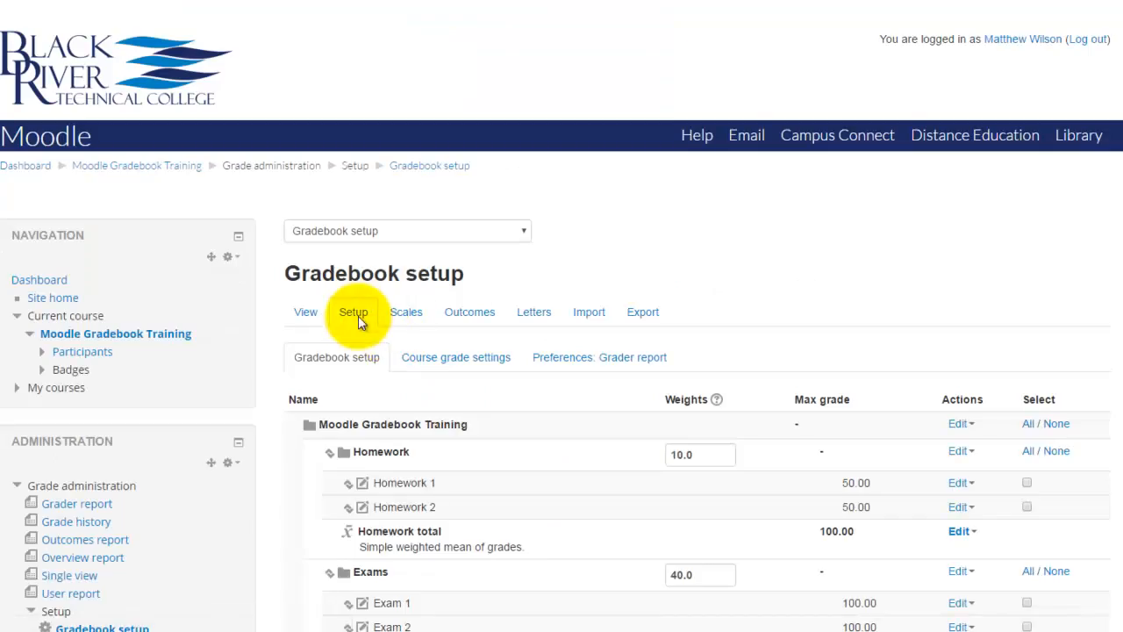
Show the Grader report's Exam 6 column, now 80.00 for both students
{"action": "scroll", "scroll_direction": "down", "scroll_amount": 3}
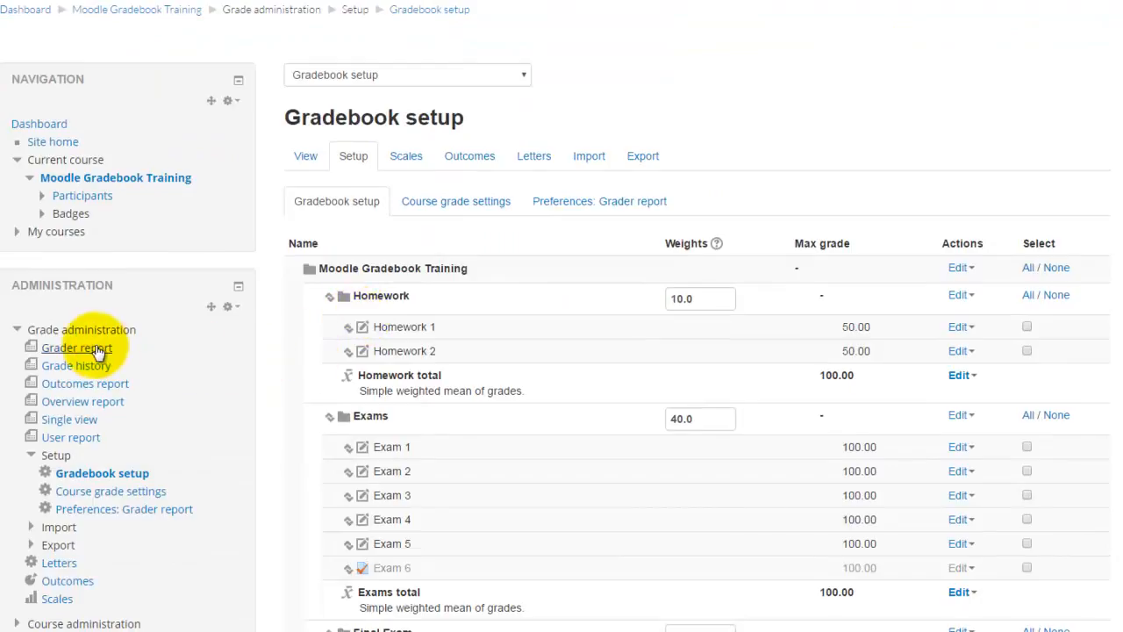
{"action": "left_click", "coordinate": [76, 348]}
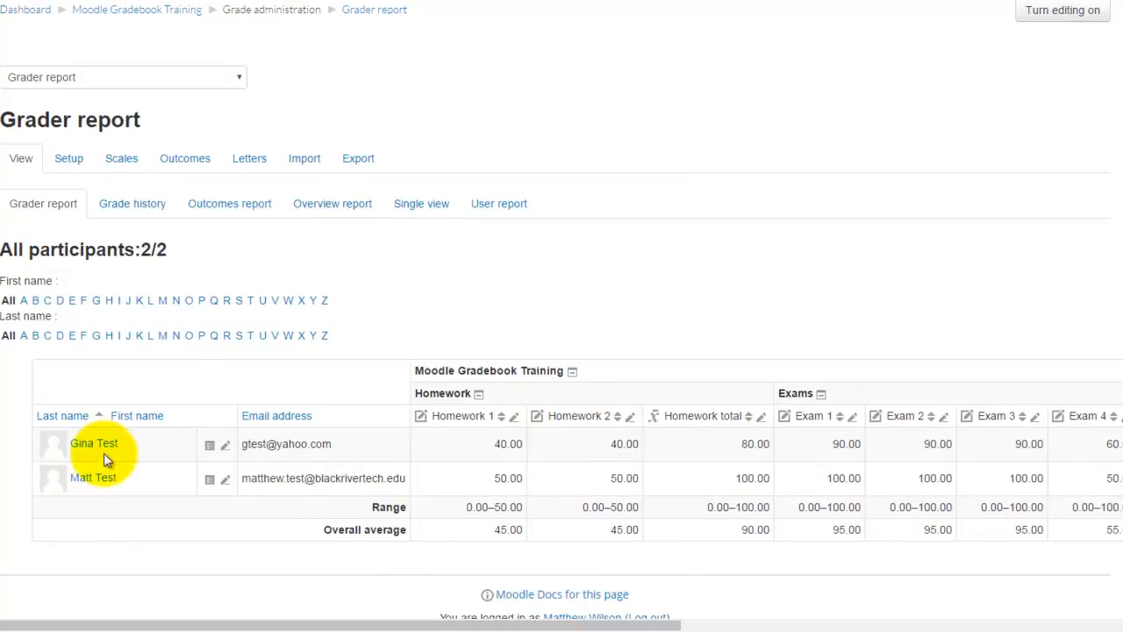
{"action": "scroll", "scroll_direction": "right", "scroll_amount": 3}
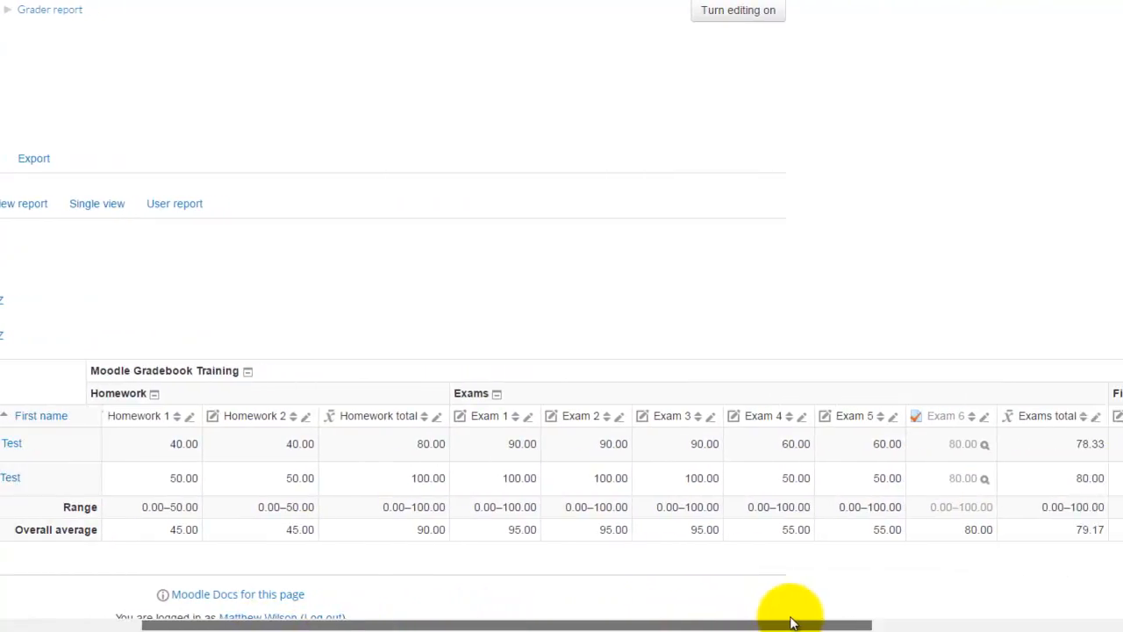